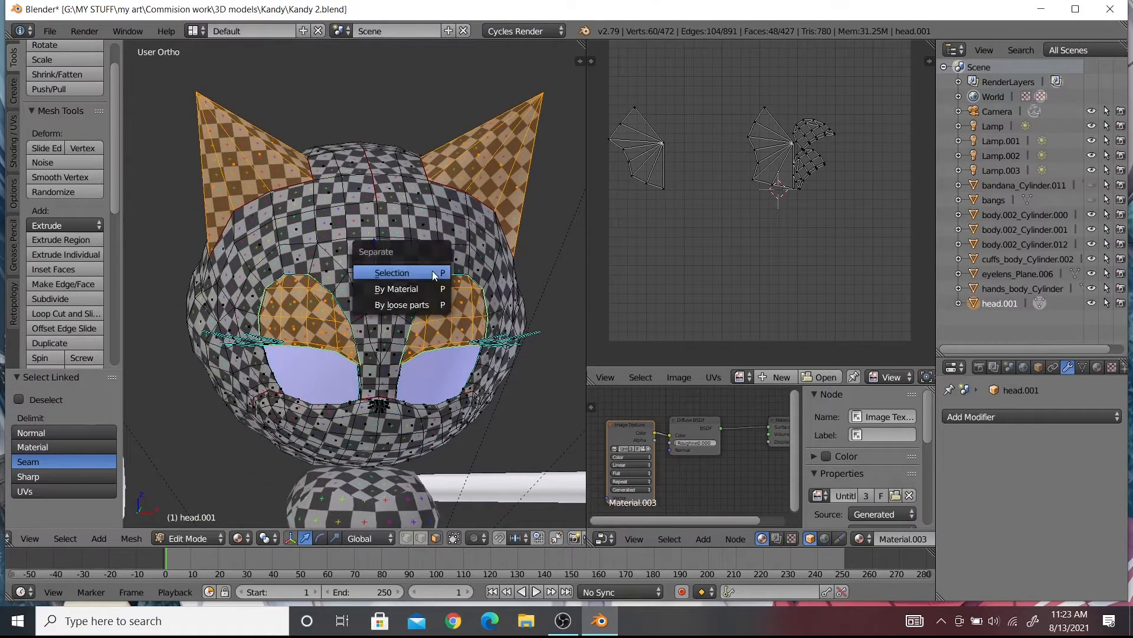
Separate the selected ear and eye-patch faces into their own mesh object.
left_click(393, 273)
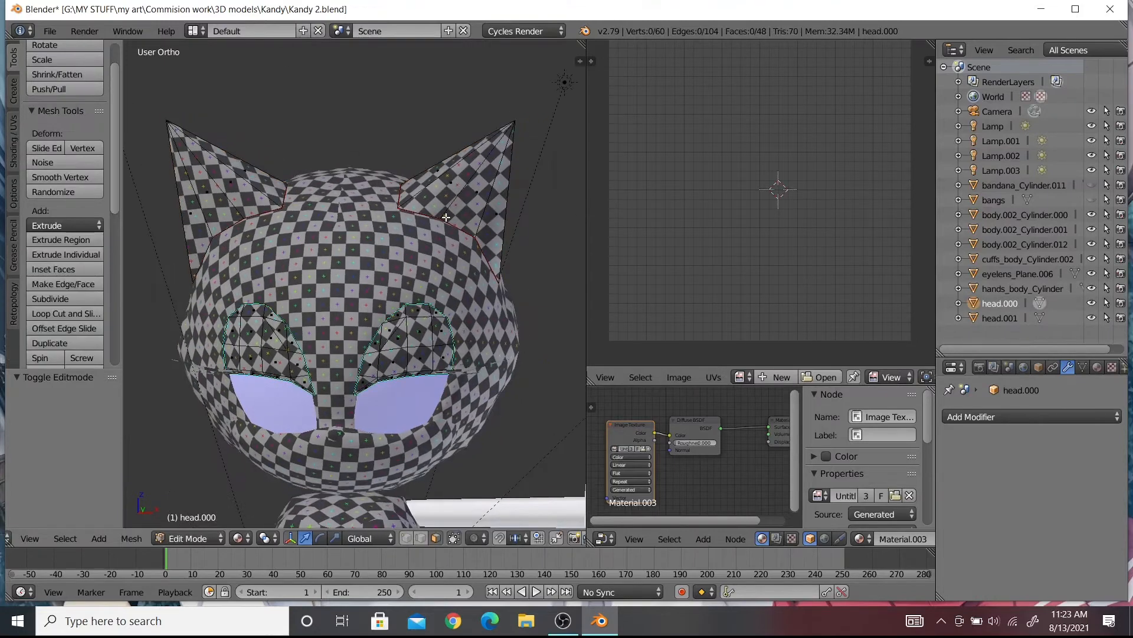
Select the left ear and eye patch and delete their vertices.
key("a")
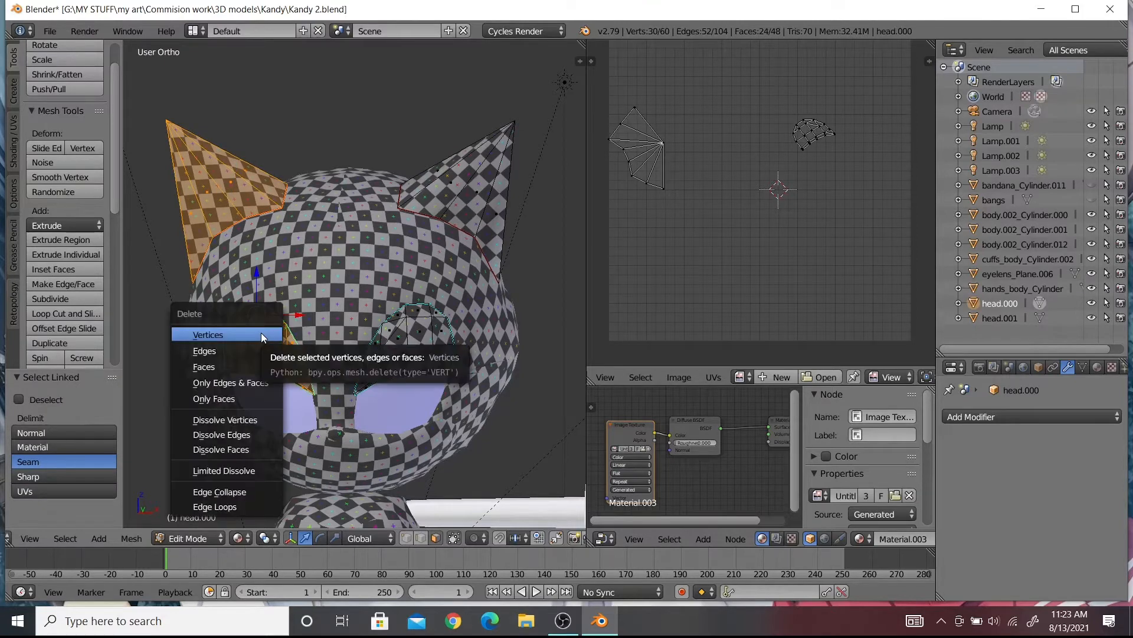
left_click(207, 334)
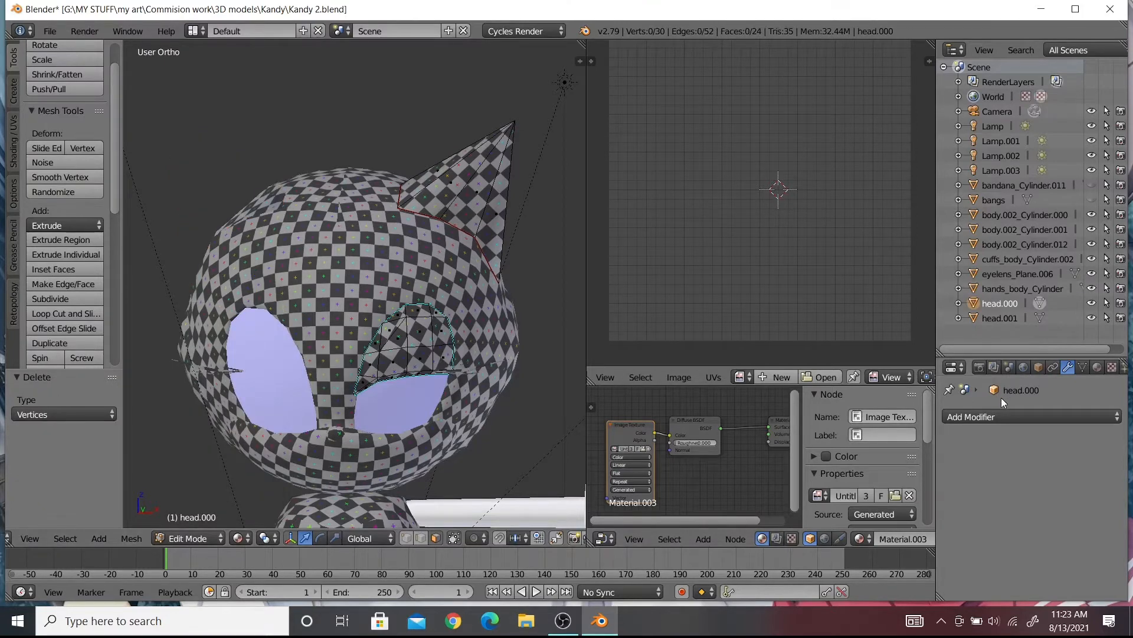
Add an X-axis Mirror modifier to the ear piece to rebuild the left side.
left_click(970, 416)
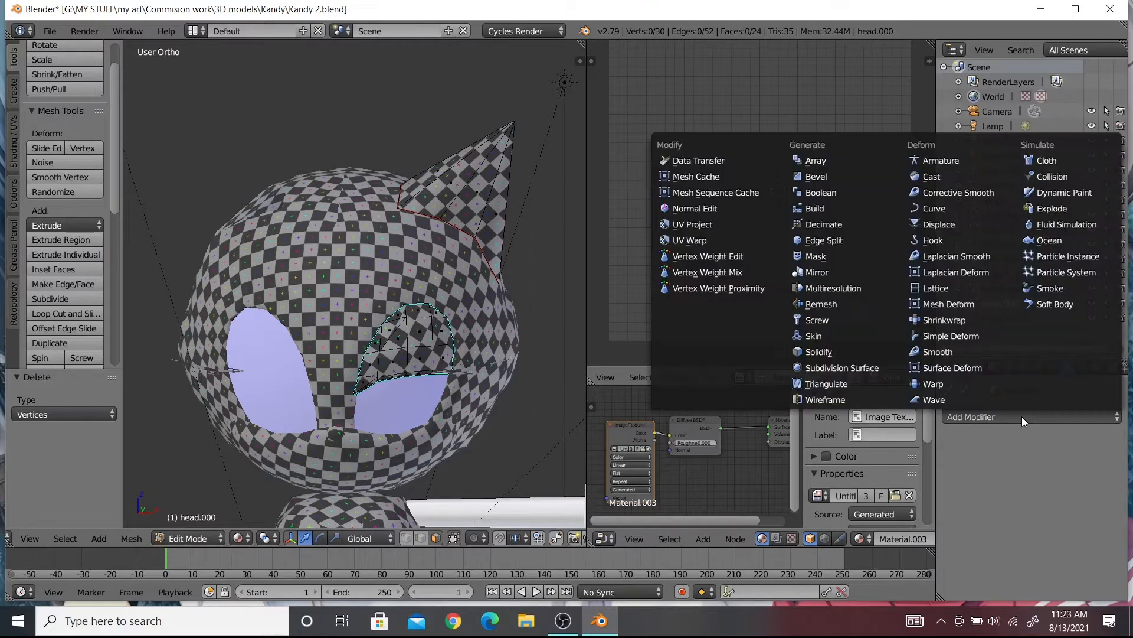
mouse_move(835, 274)
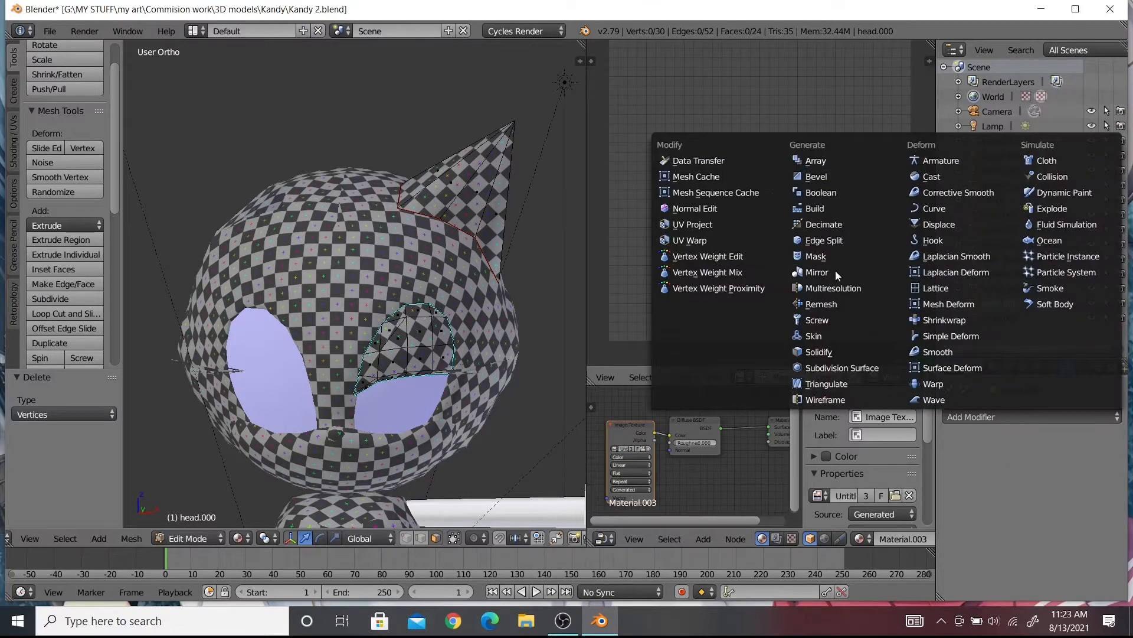
left_click(817, 271)
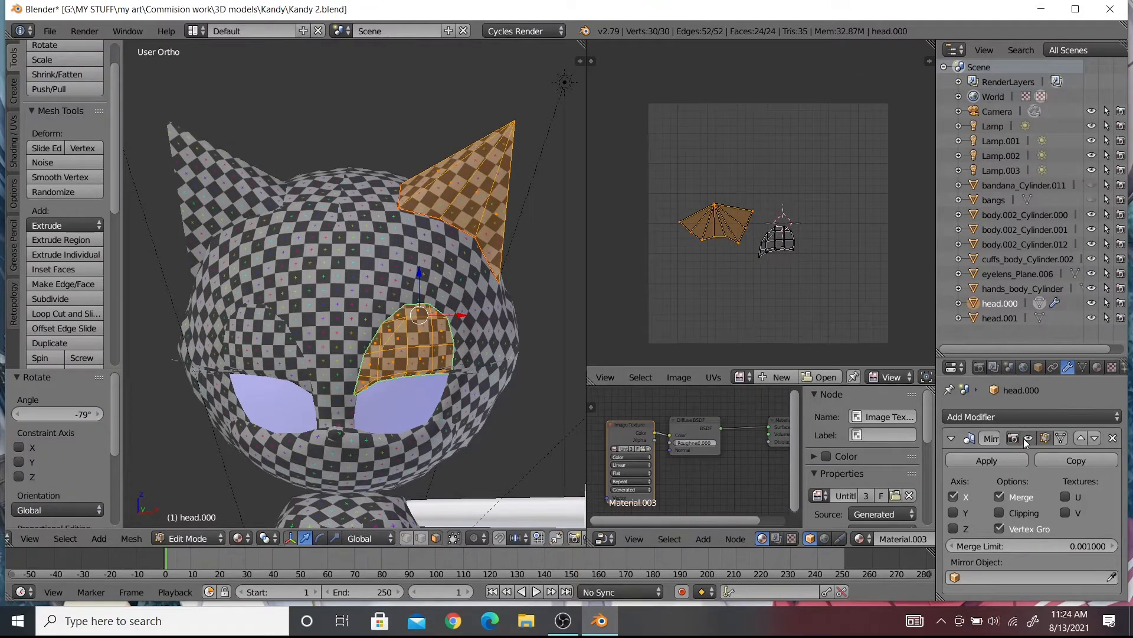
key("Tab")
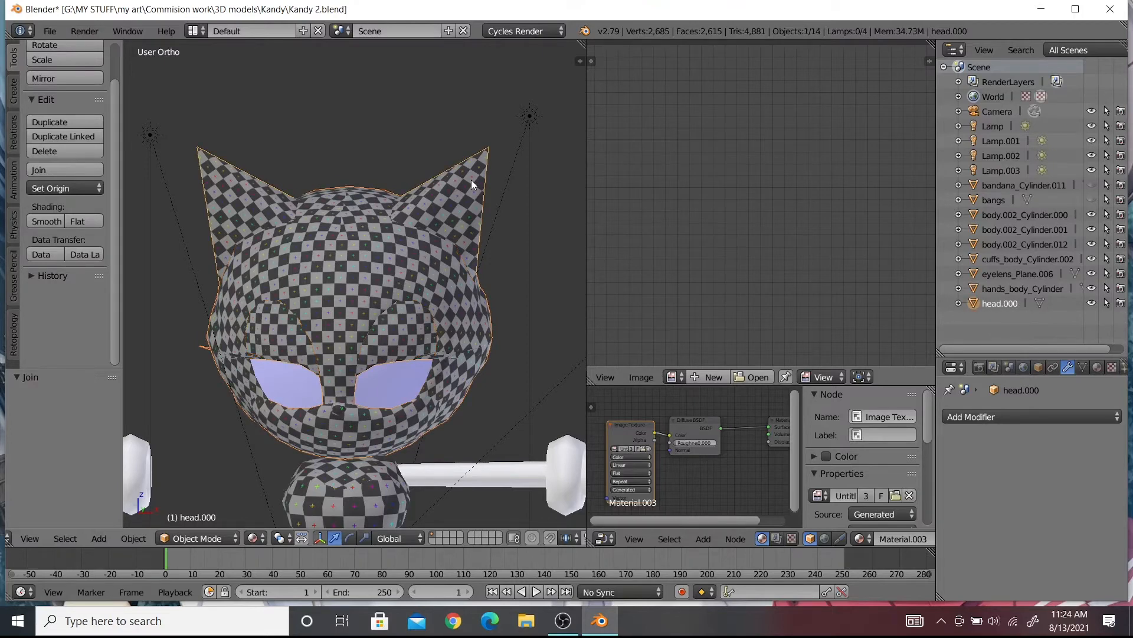
Enter Edit Mode on the joined head and select all geometry to display its UVs.
key("Tab")
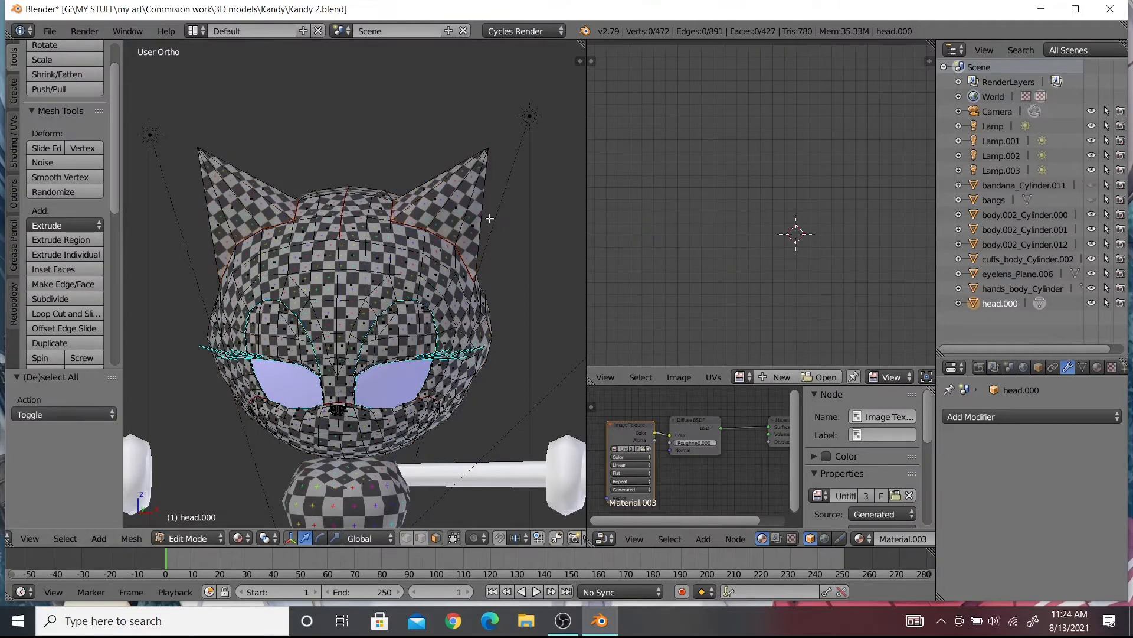
key("a")
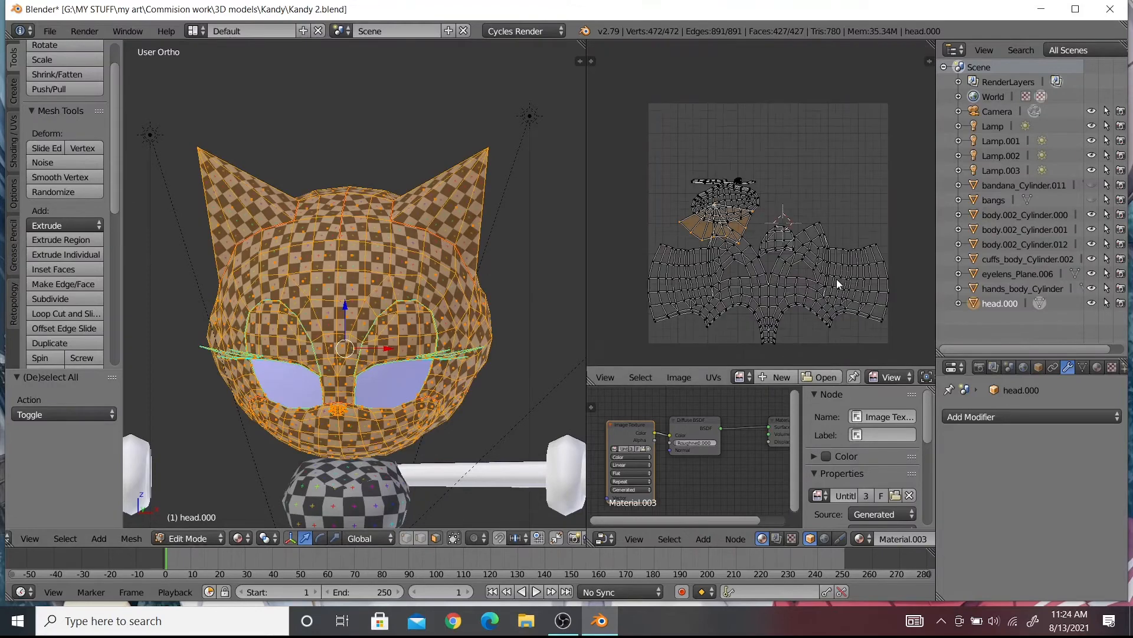